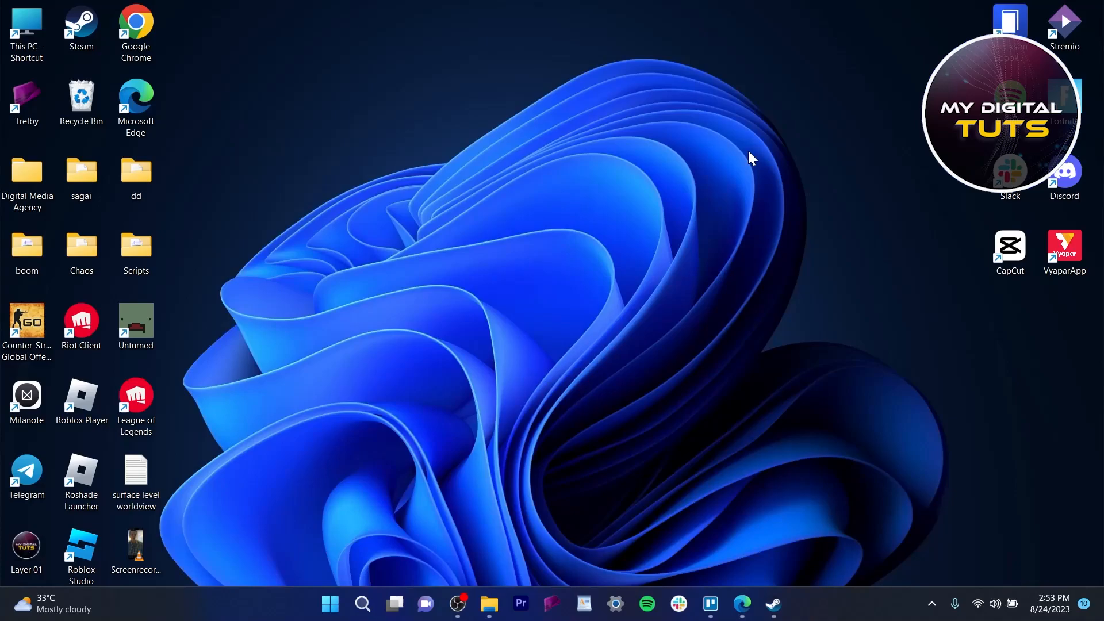
mouse_move(443, 166)
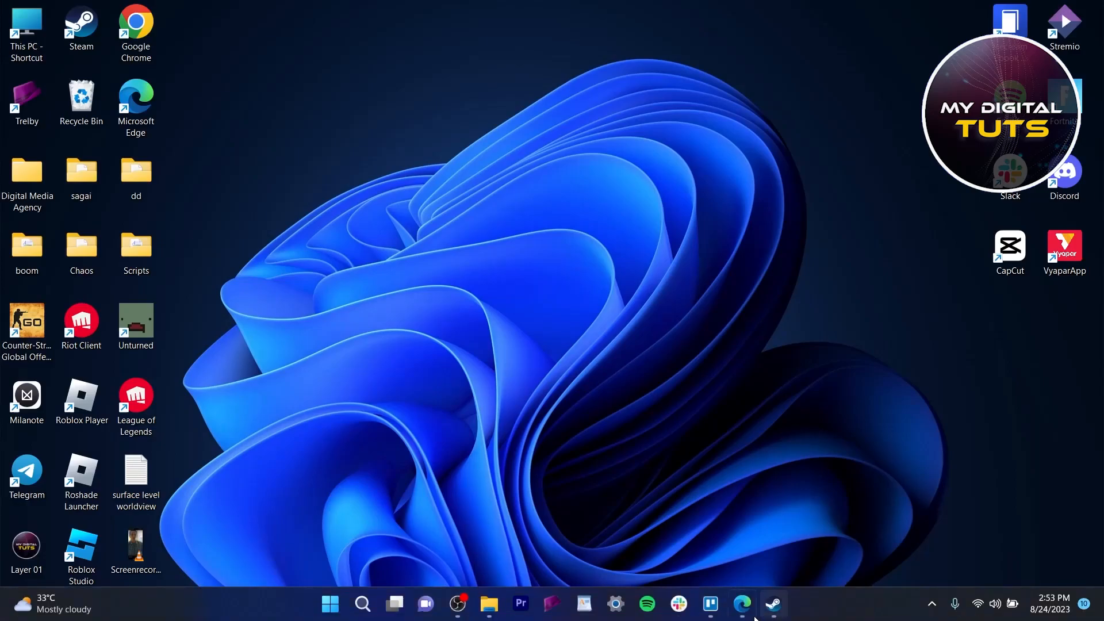
- Search the Installed apps list in Windows Settings for 'apex', finding no match
click(330, 604)
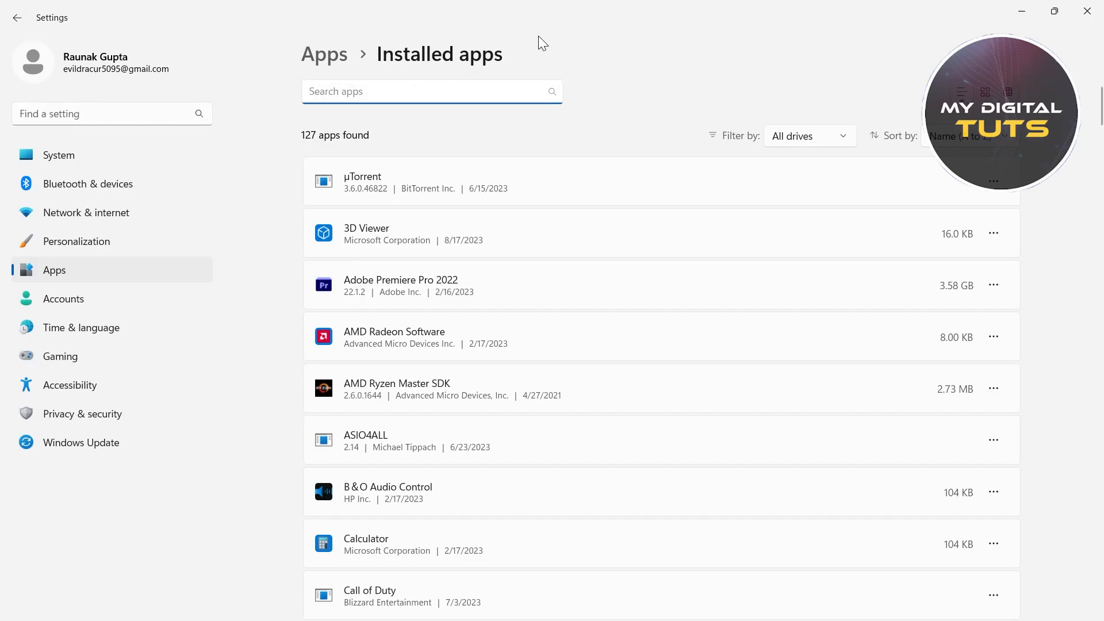
text(apex)
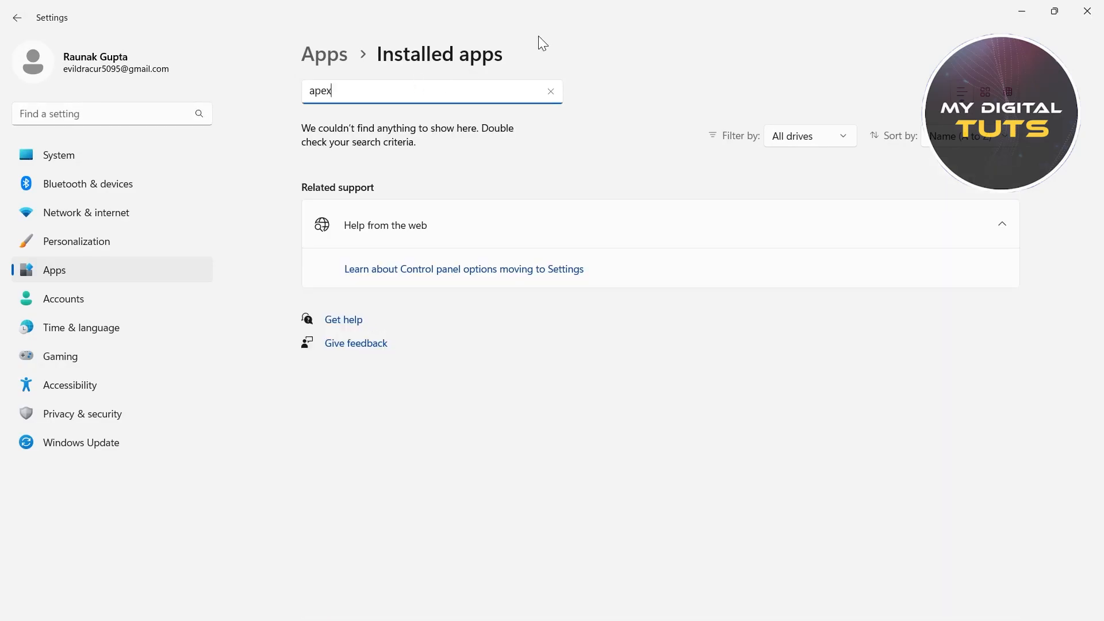
mouse_move(720, 51)
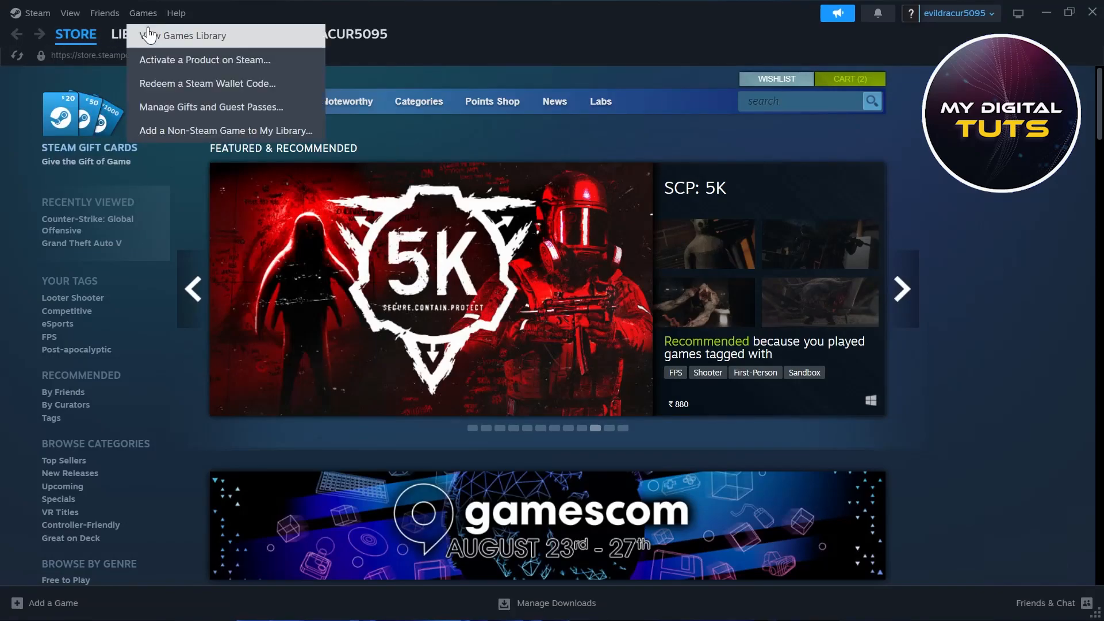
- Search the Steam store for 'apex', bringing up Apex Legends in the suggestions
click(190, 35)
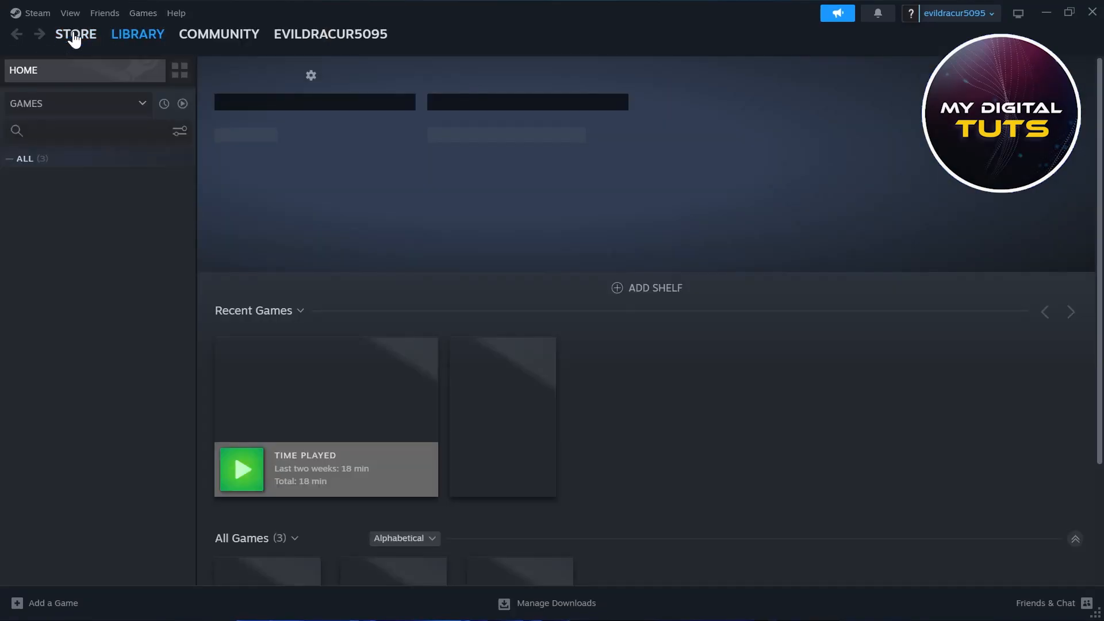
click(75, 34)
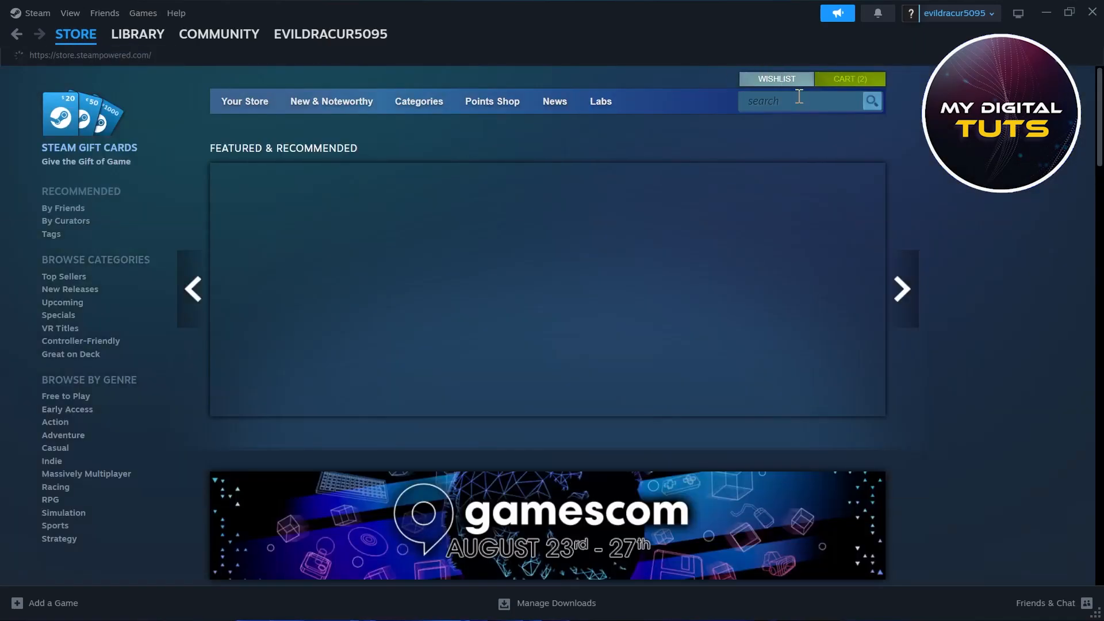
text(ape)
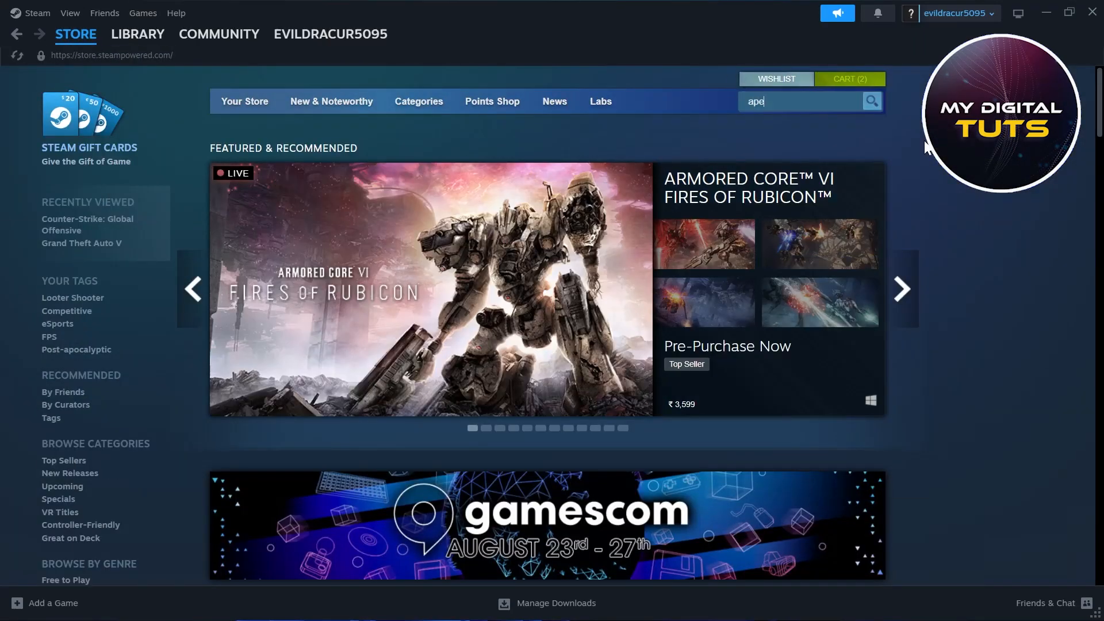
text(x)
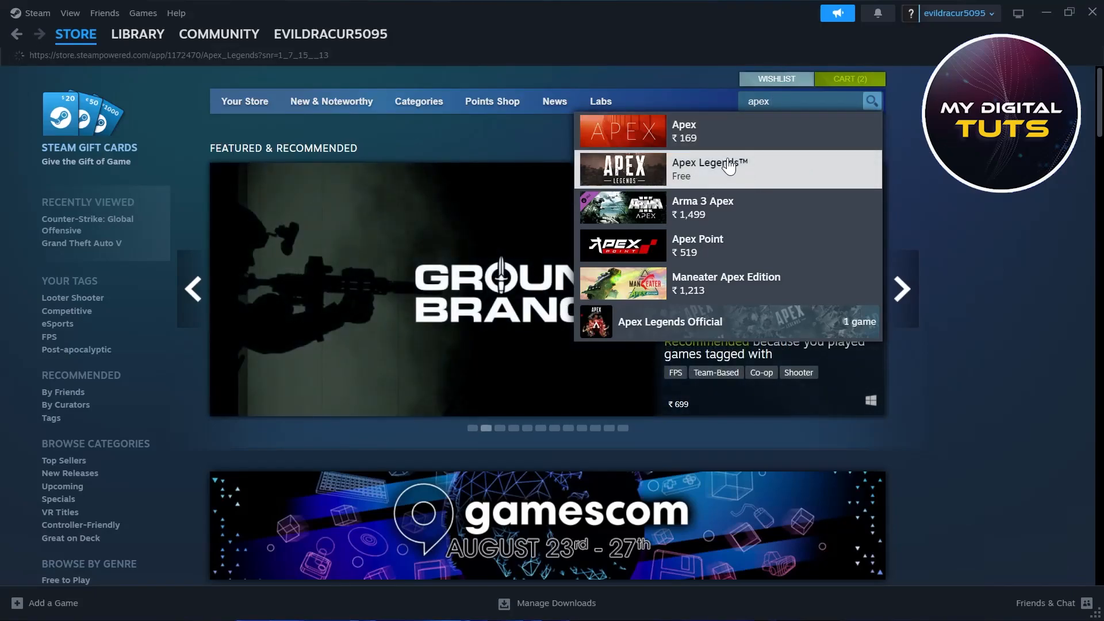
- View the Apex Legends store page, checking its Play Game / Add to Library area
click(710, 168)
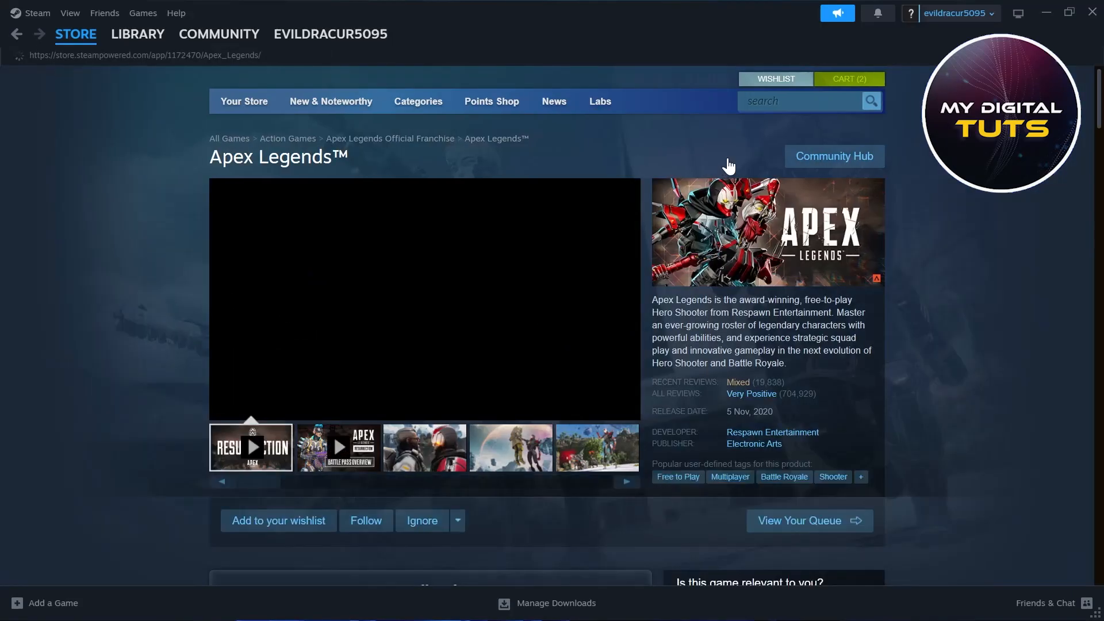
scroll(down, 3)
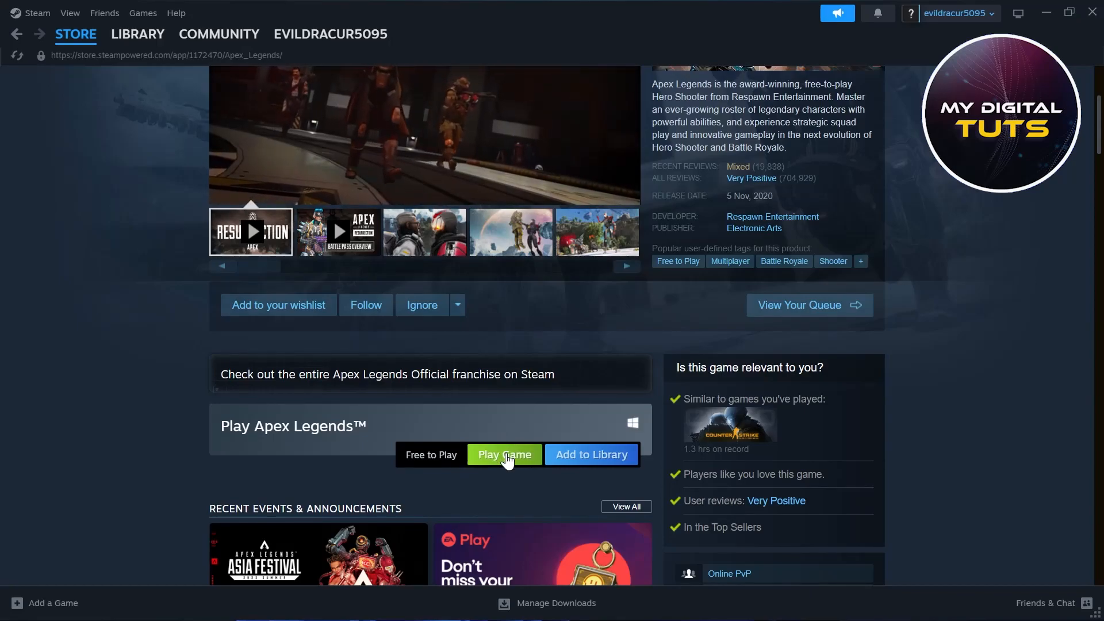
scroll(up, 3)
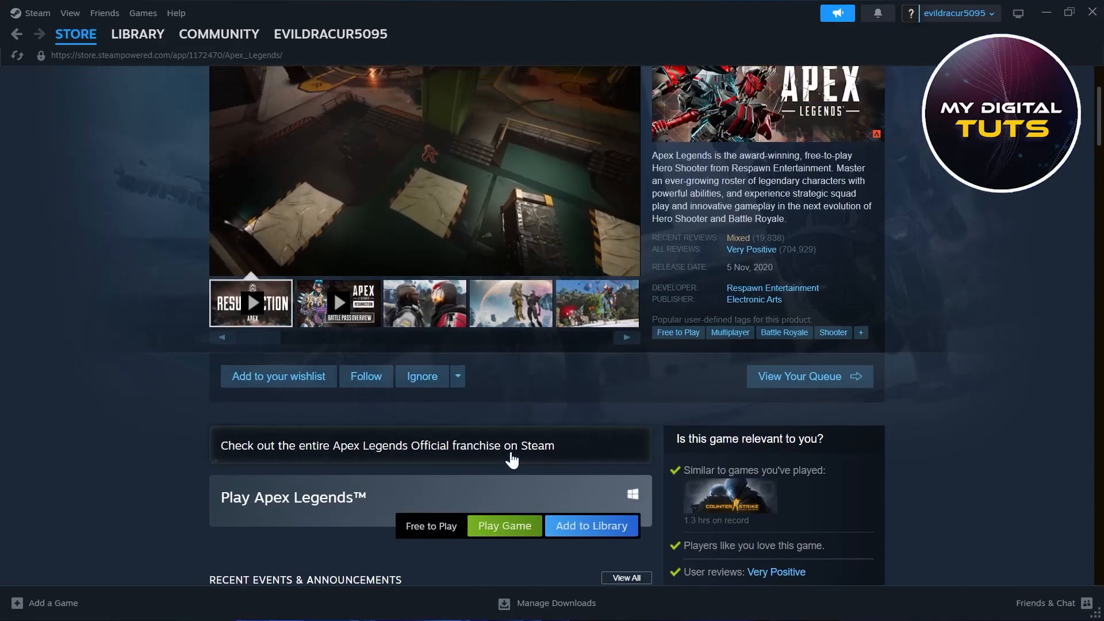
scroll(up, 3)
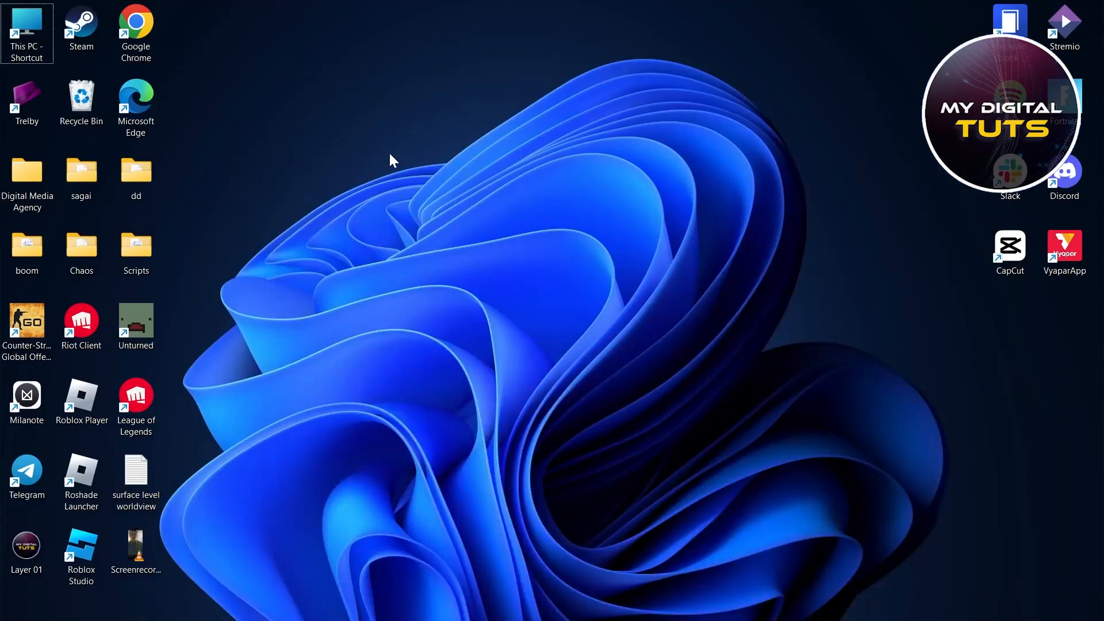
- Browse from This PC into the origin folder on the Windows (C:) drive
double_click(27, 30)
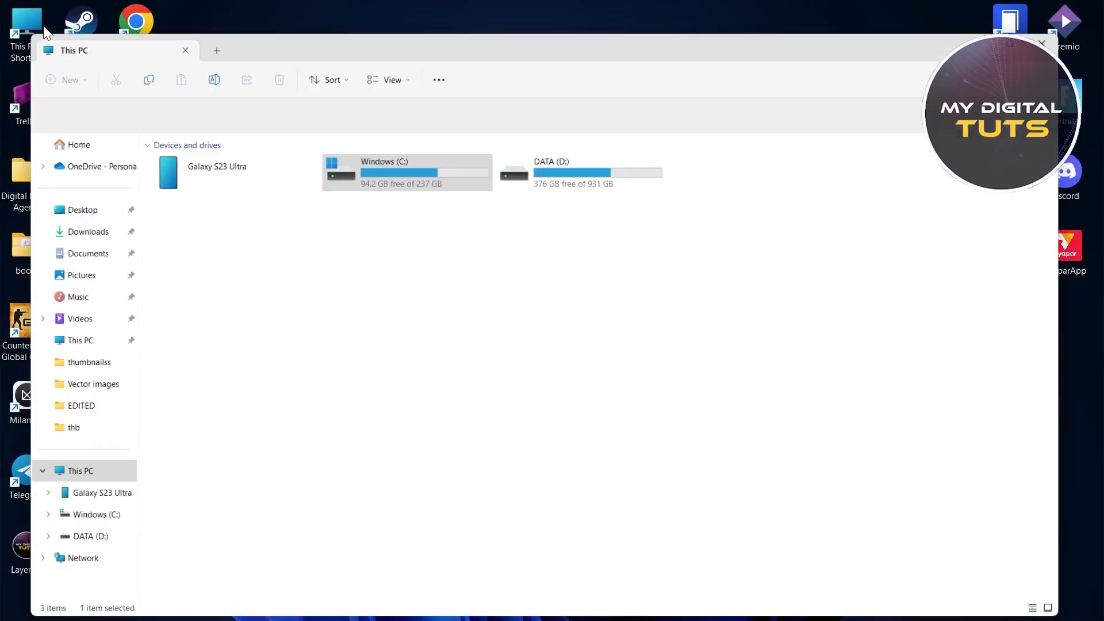
double_click(384, 173)
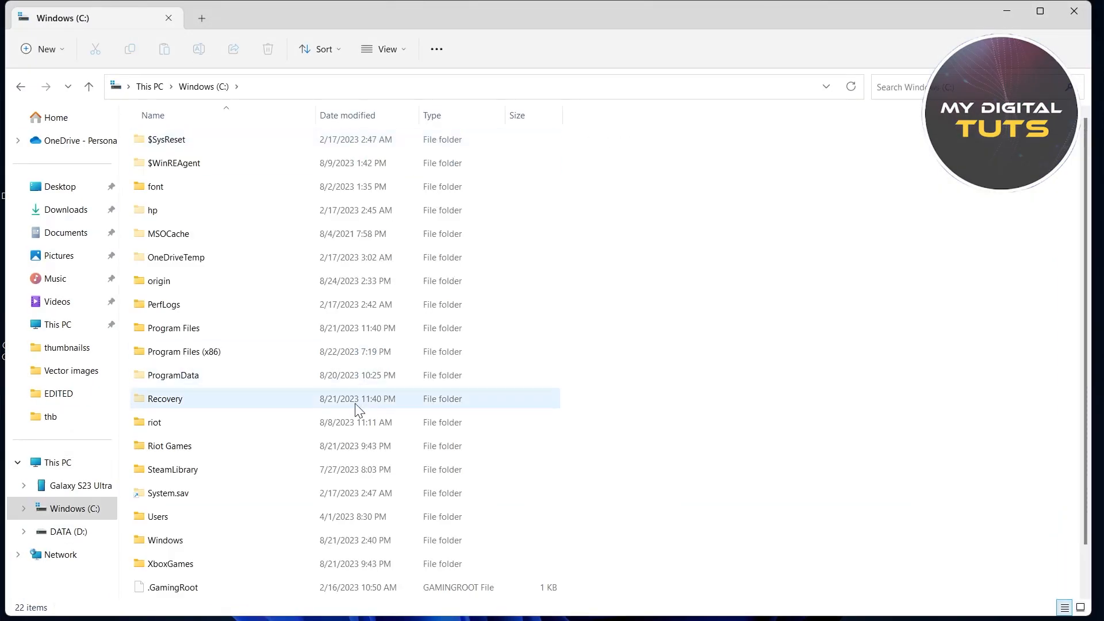
scroll(down, 3)
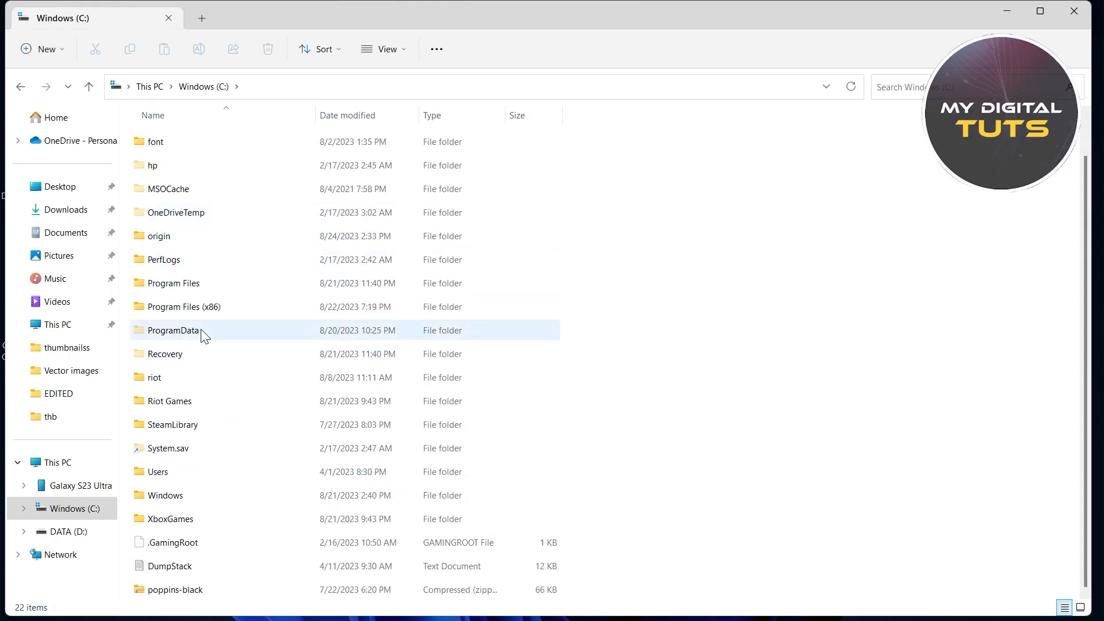
scroll(up, 3)
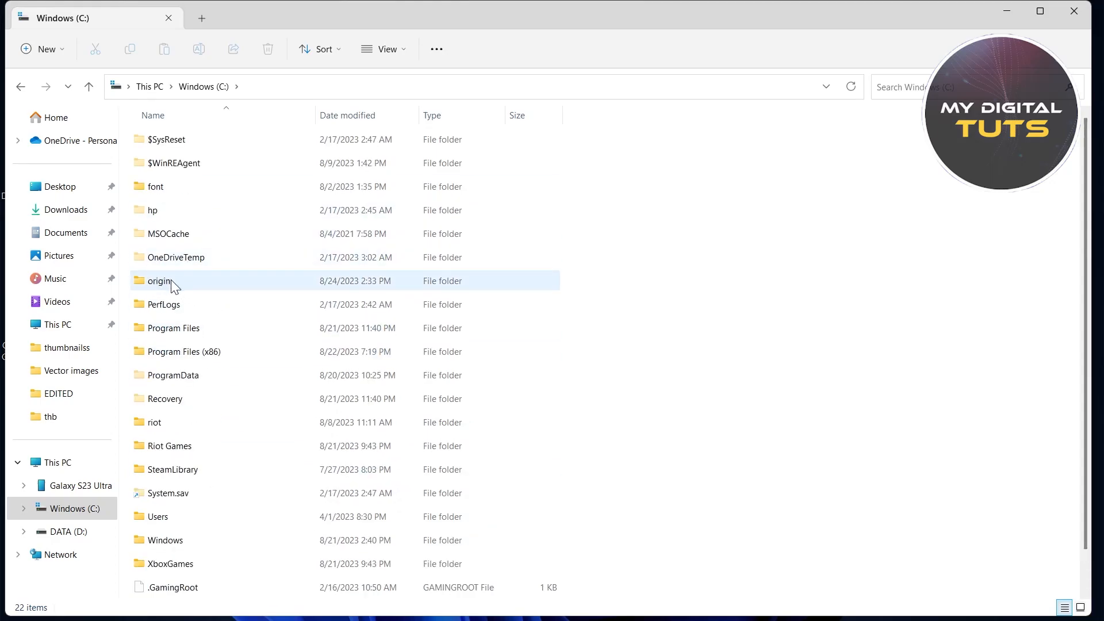
double_click(158, 280)
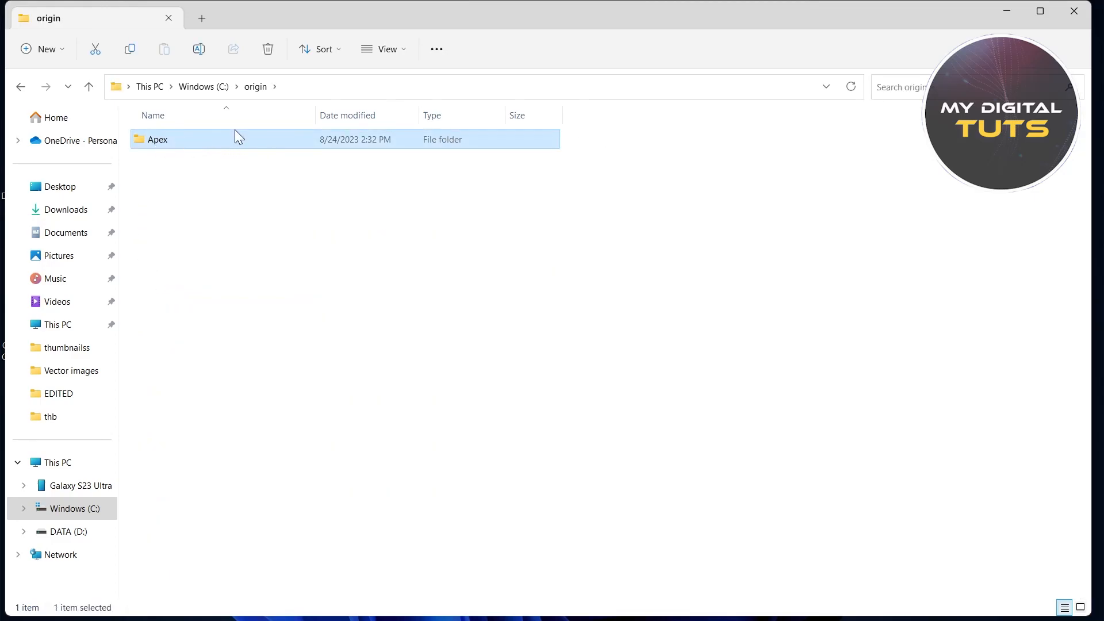
mouse_move(202, 146)
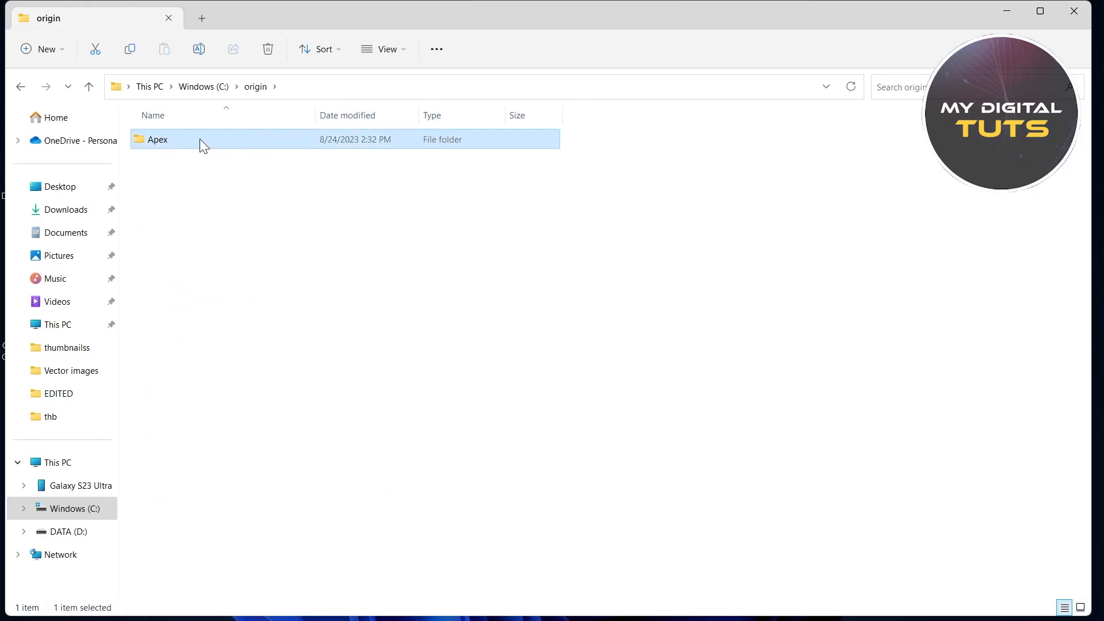
- Copy the Apex folder's full path to the clipboard
right_click(157, 139)
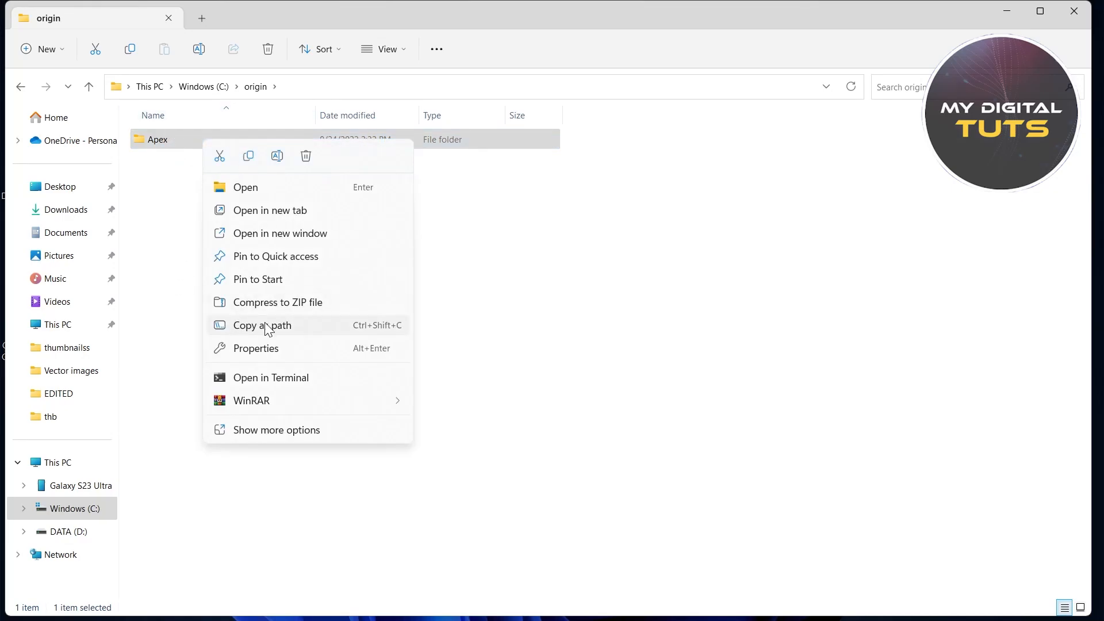
click(262, 324)
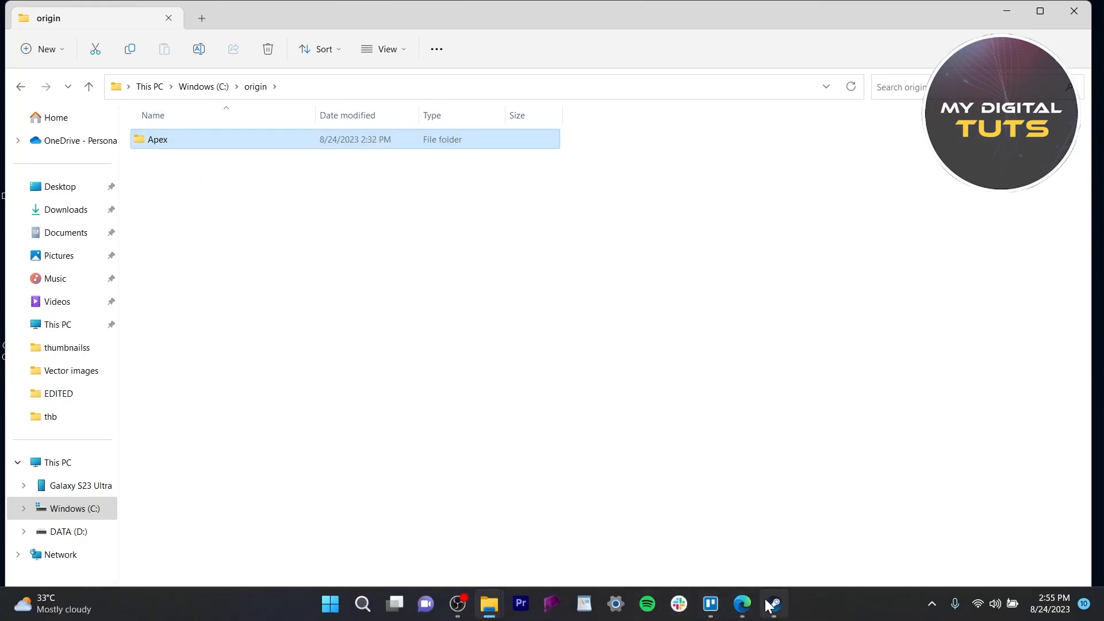
- Start adding a non-Steam game and browse to C:\origin\Apex, which shows no executables
click(772, 603)
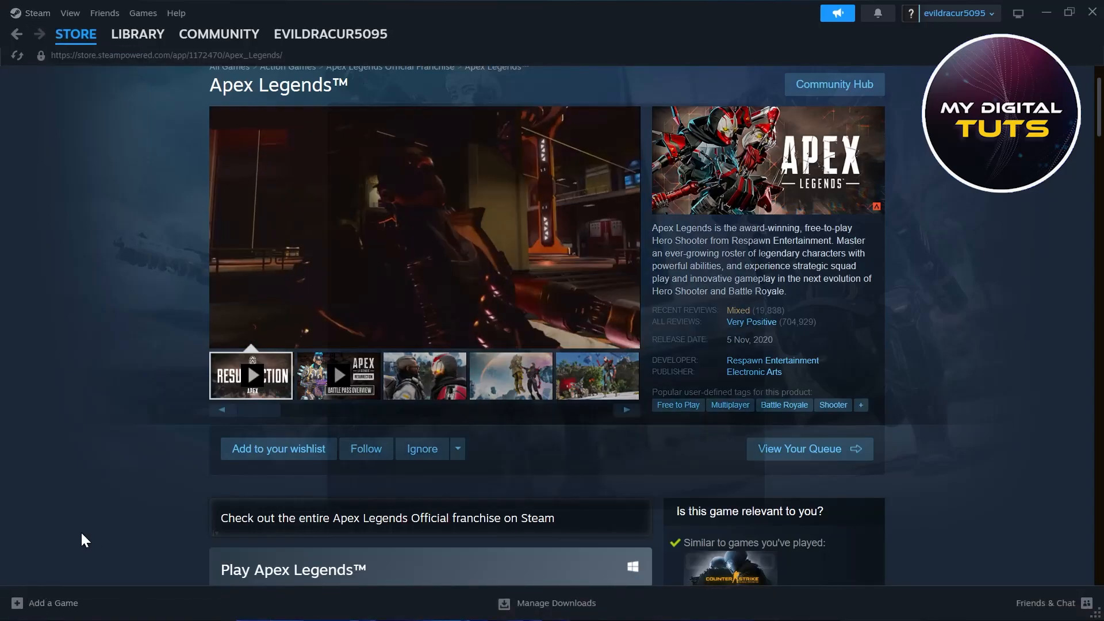
click(49, 603)
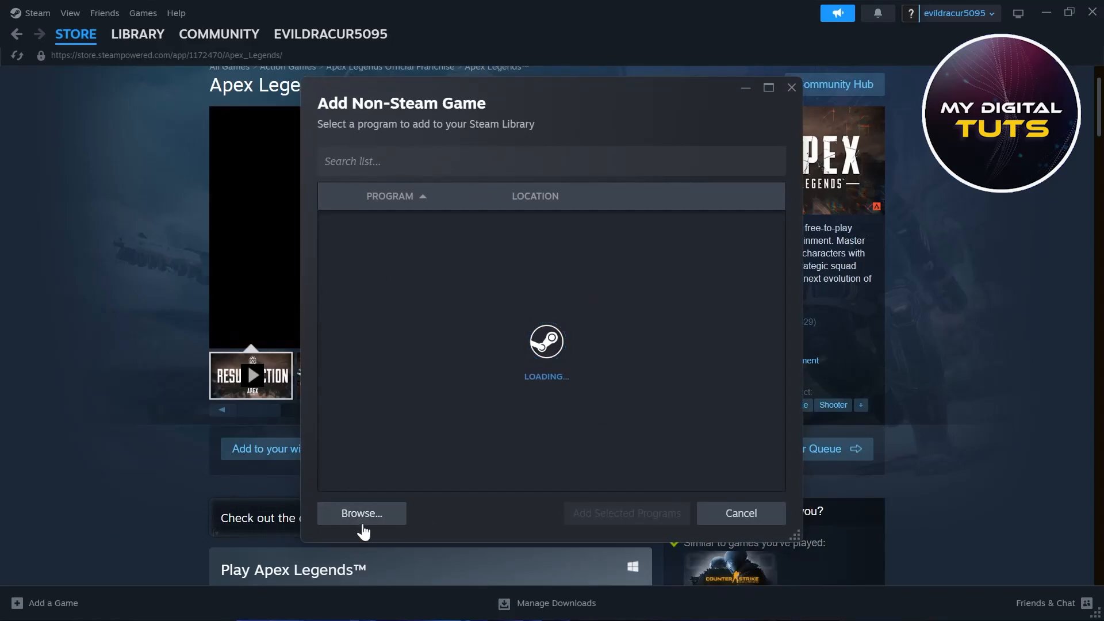
click(361, 513)
text(fortnite.exe)
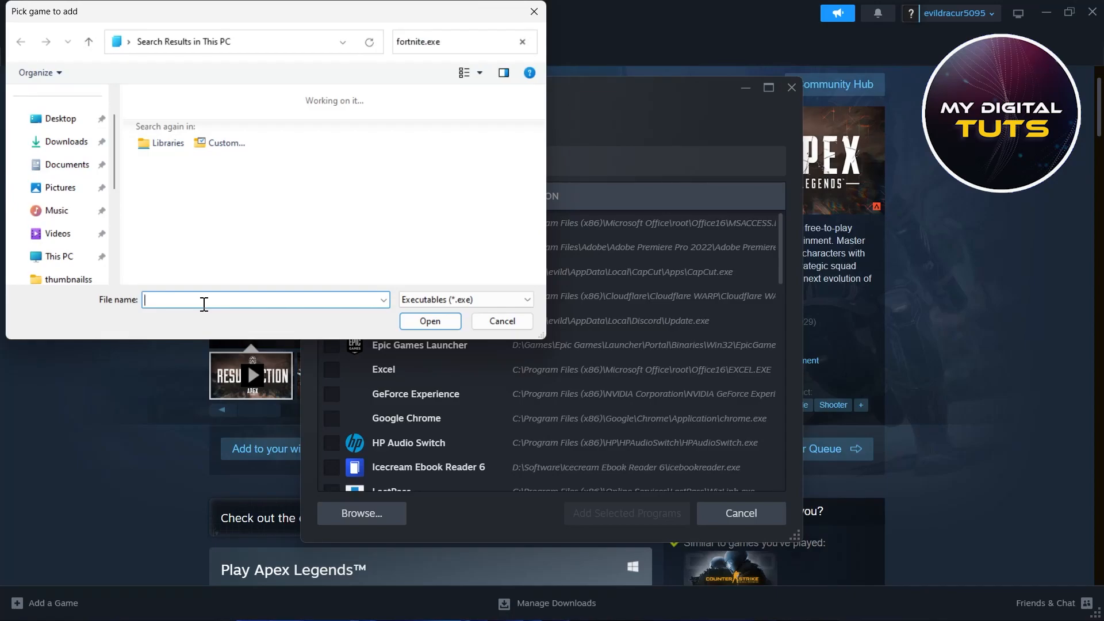
click(429, 320)
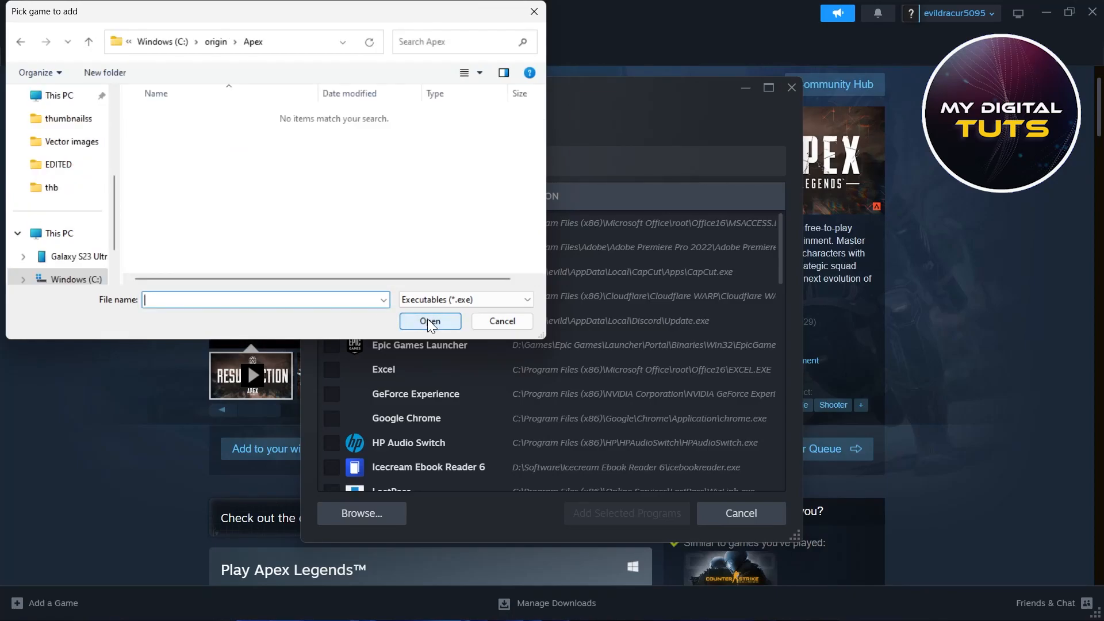
click(463, 299)
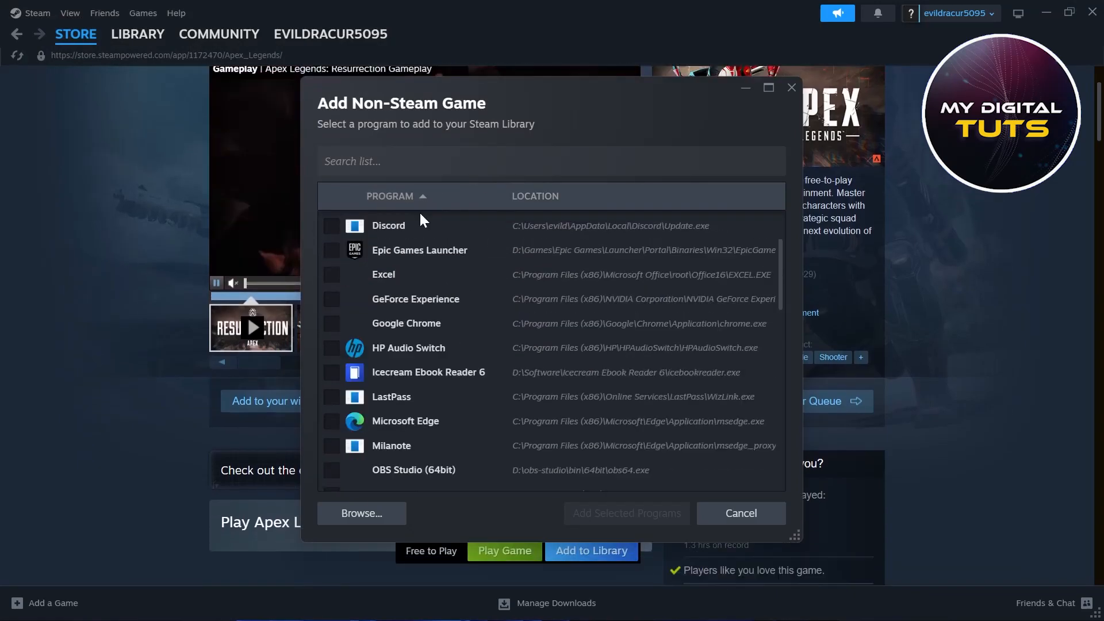
- Retry adding a non-Steam game with the pasted path C:\origin\Apex, then cancel without adding
scroll(down, 3)
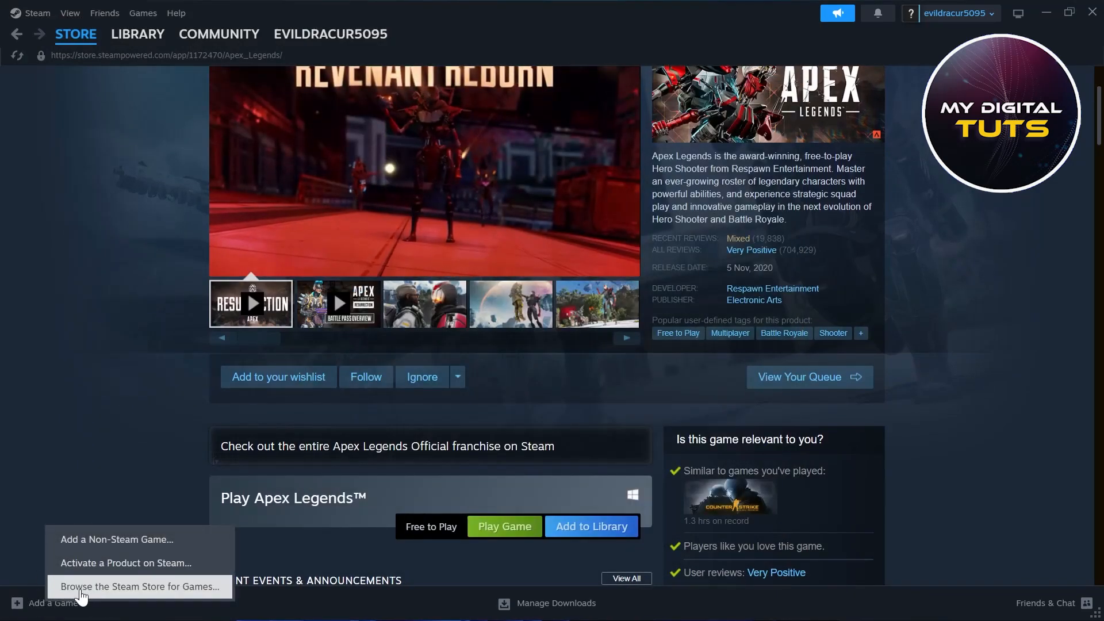
click(116, 538)
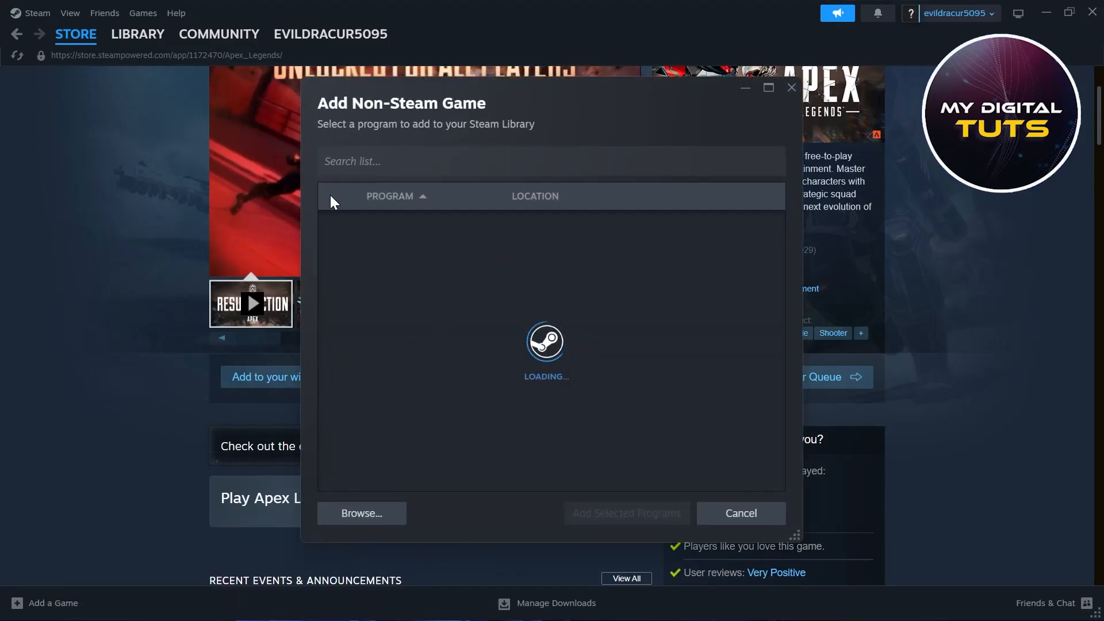
click(361, 513)
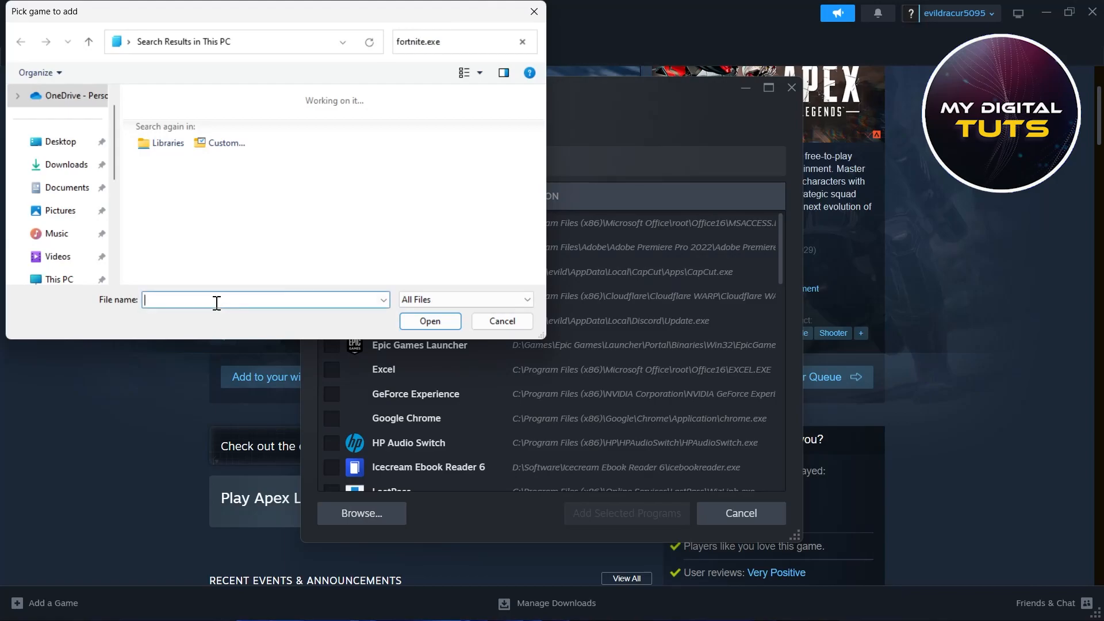
text("C:\origin\Apex")
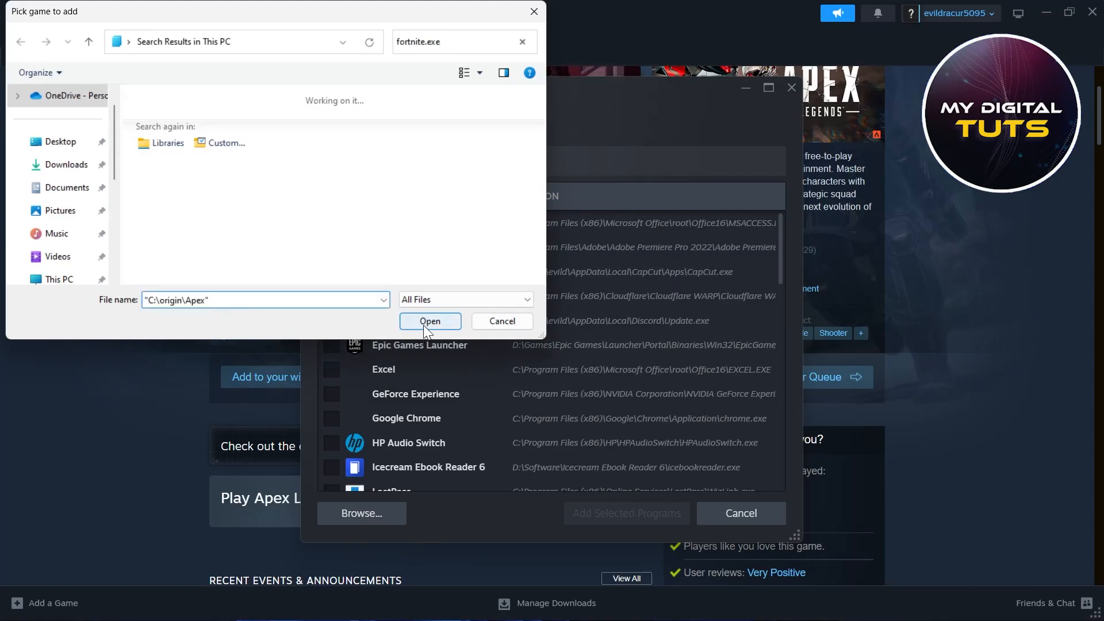
click(429, 321)
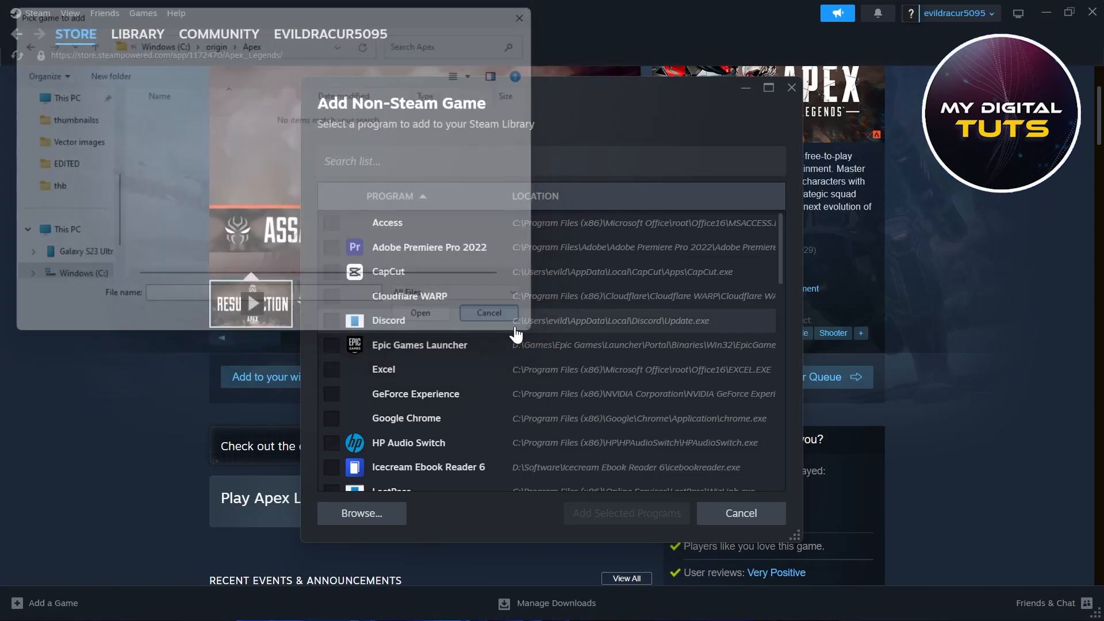
scroll(down, 3)
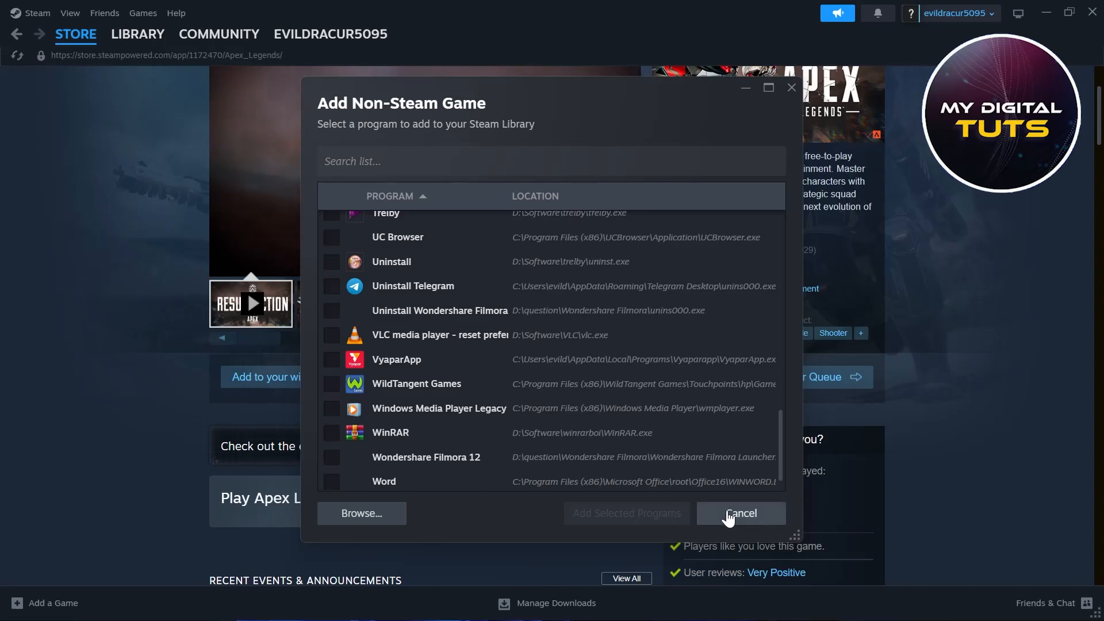
click(739, 512)
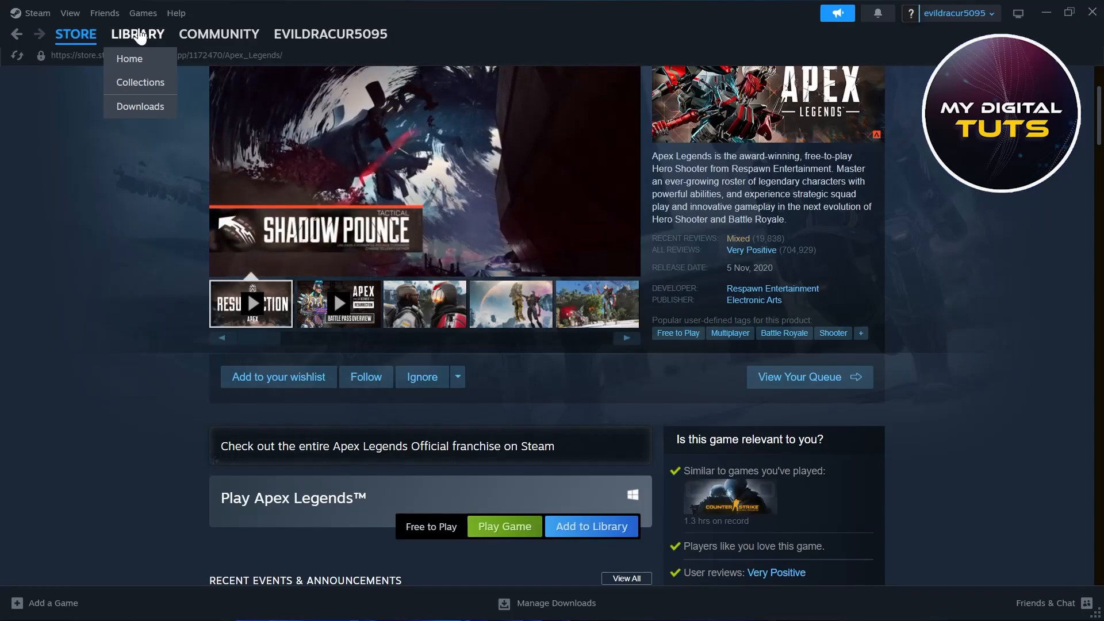
- Show the Steam library with CS:GO, League of Legends and Unturned, no Apex Legends
click(129, 59)
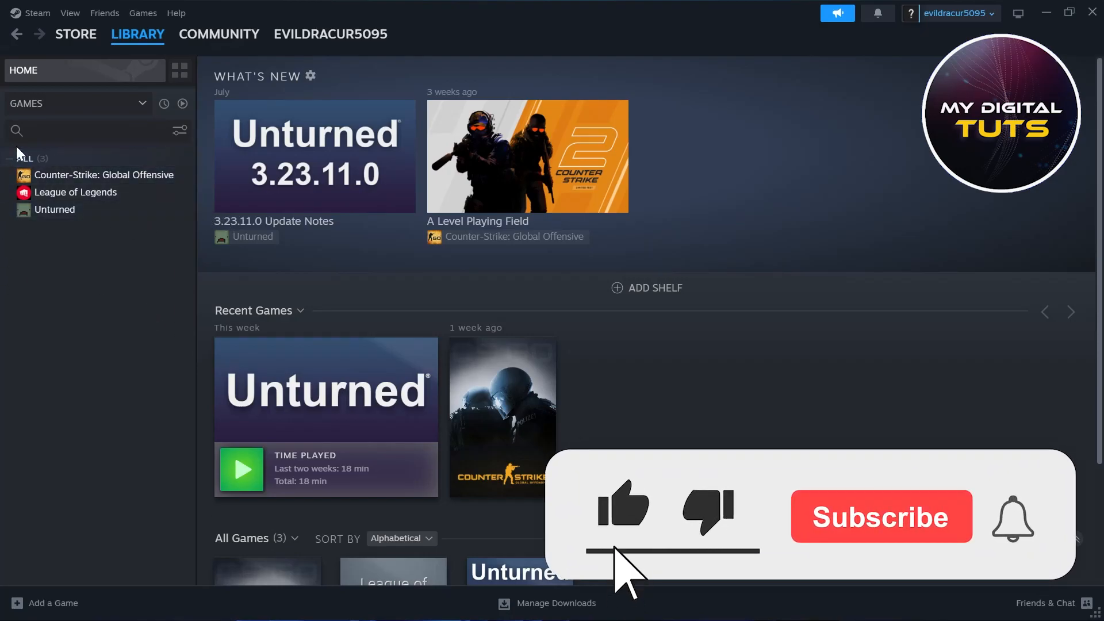
click(880, 517)
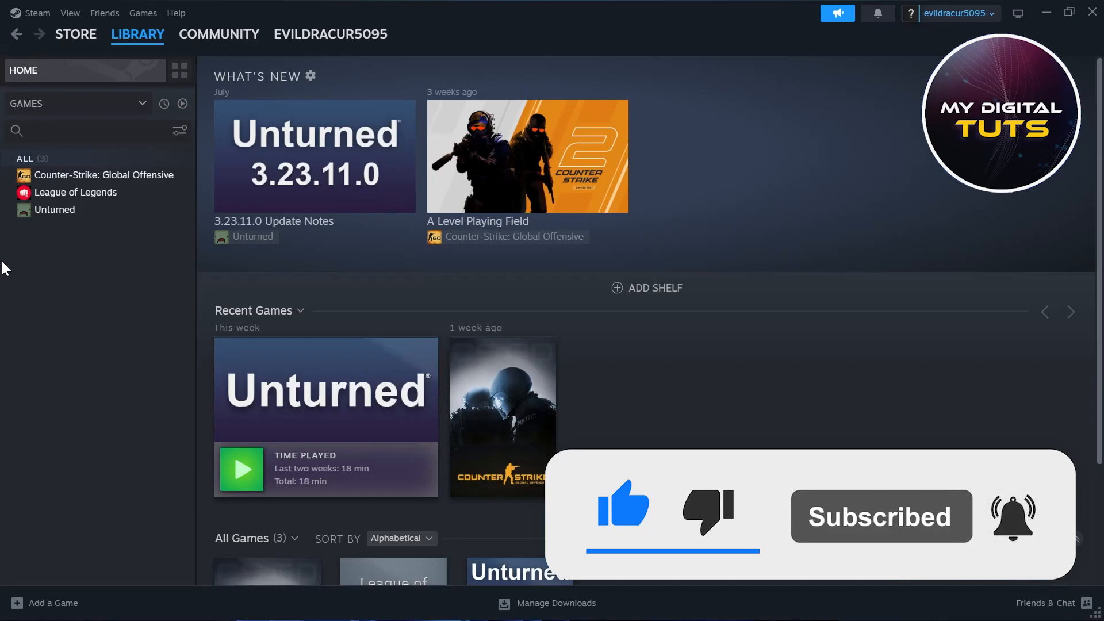
mouse_move(616, 603)
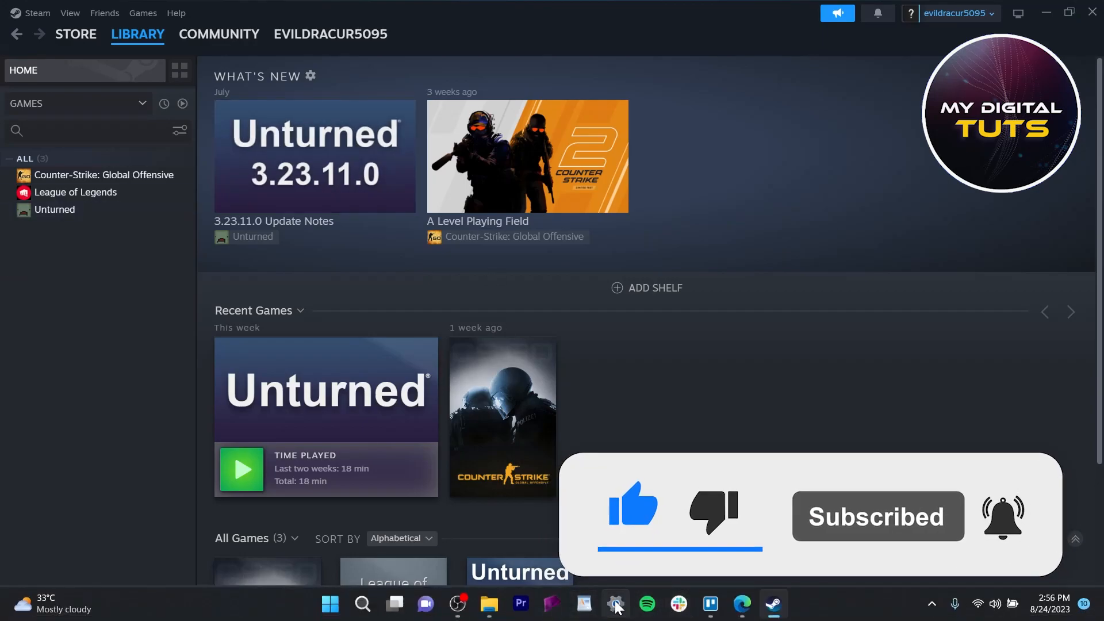